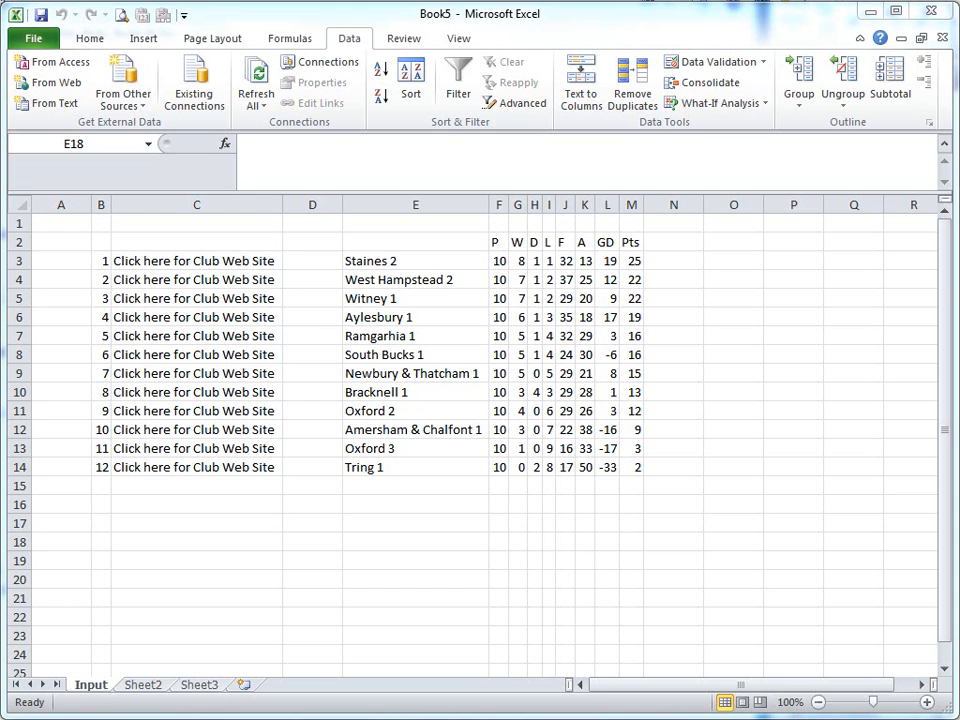
mouse_move(166, 628)
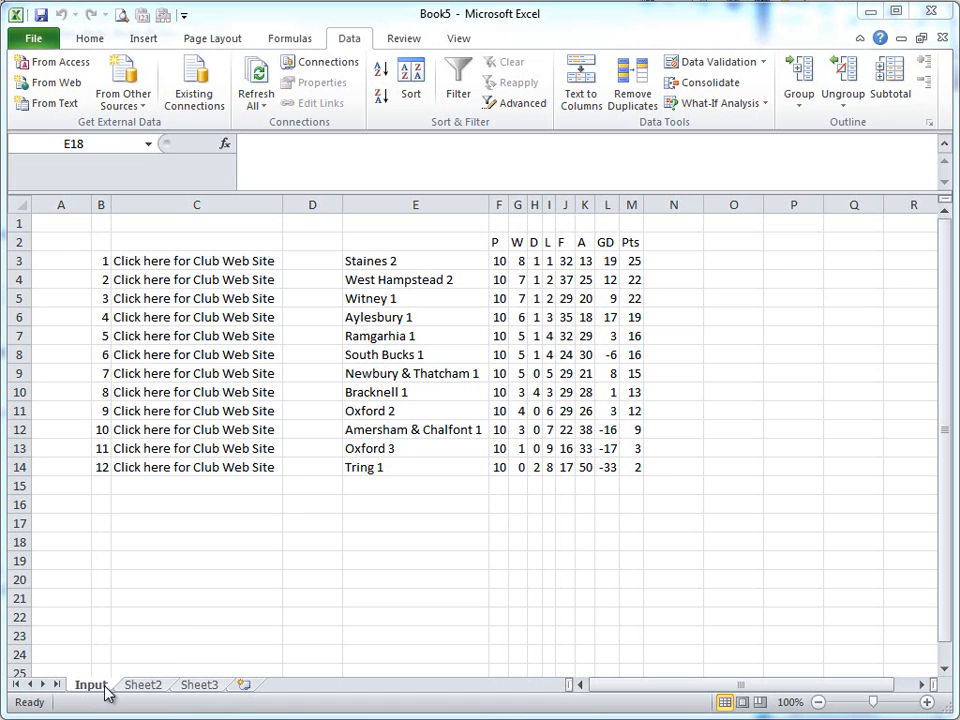
mouse_move(142, 284)
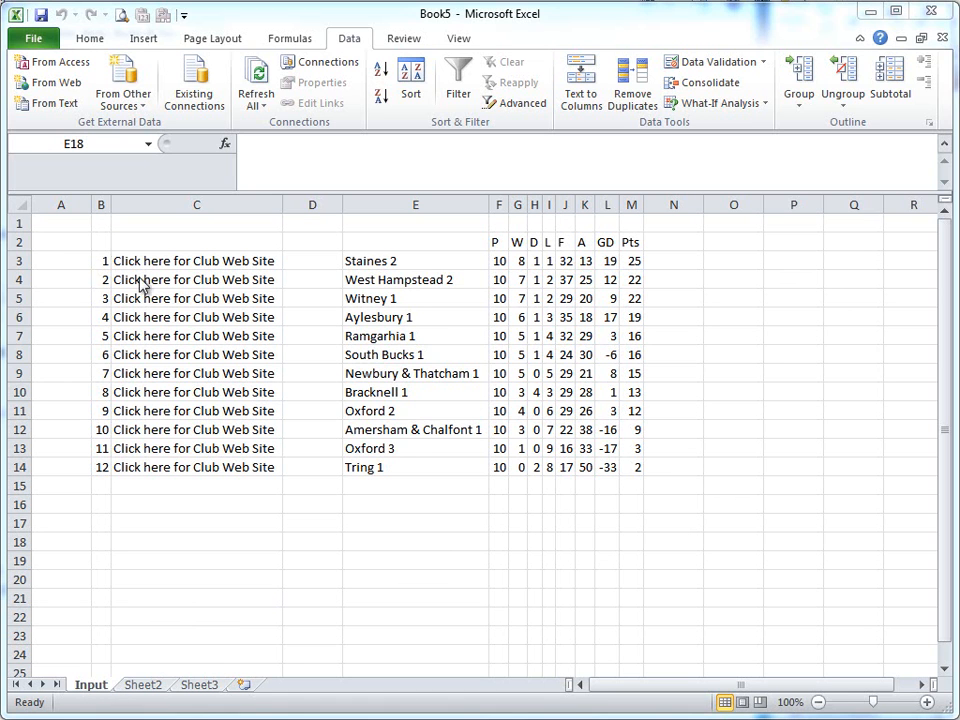
mouse_move(636, 470)
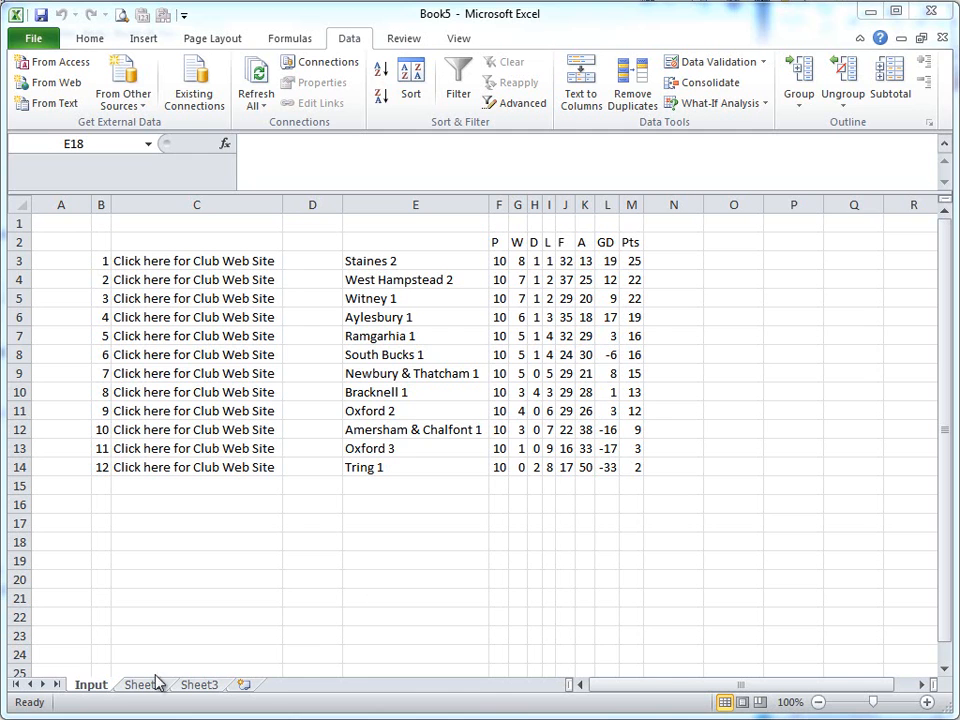
Step: Rename Sheet2 to 'process' and Sheet3 to 'output'
left_click(142, 684)
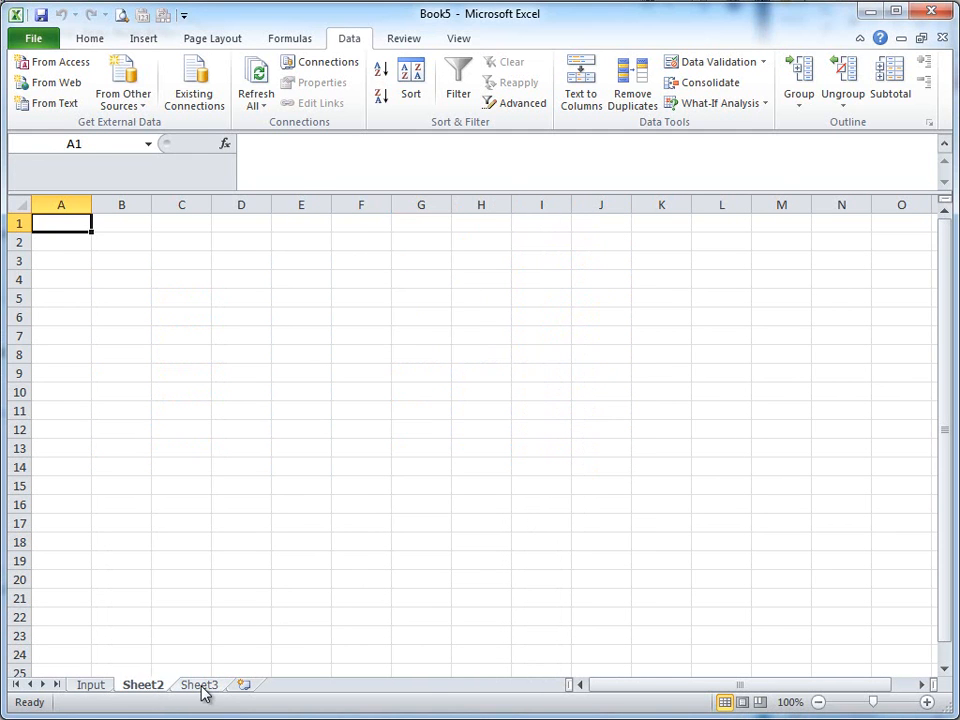
left_click(200, 684)
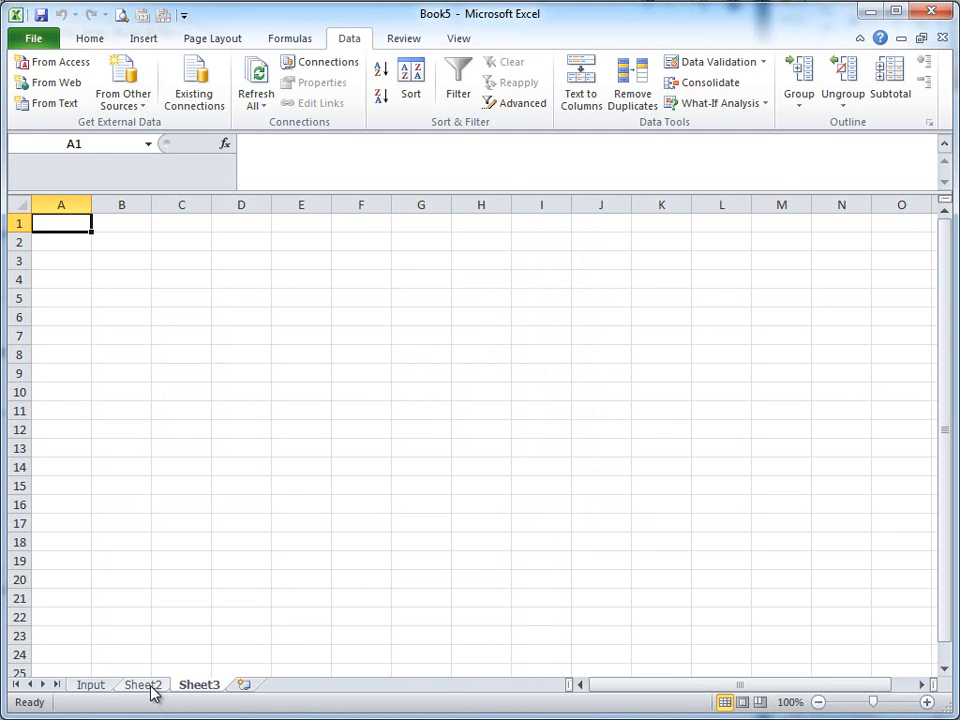
left_click(142, 684)
type("process")
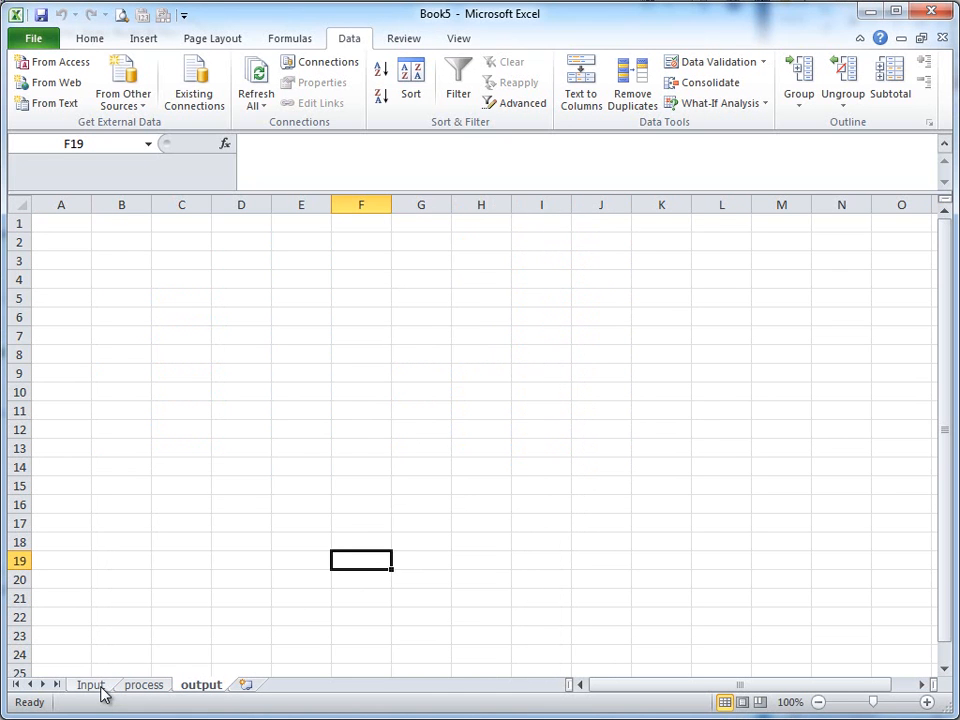
Step: Link process C4 to the Input sheet's first team, Staines 2 (=Input!E3)
left_click(90, 684)
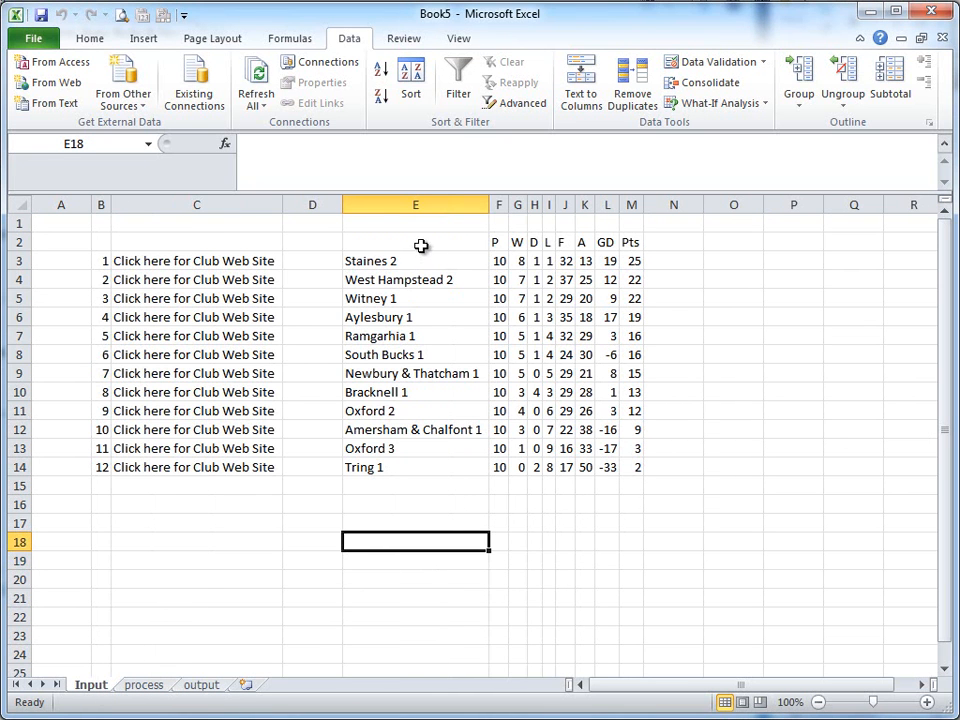
mouse_move(384, 256)
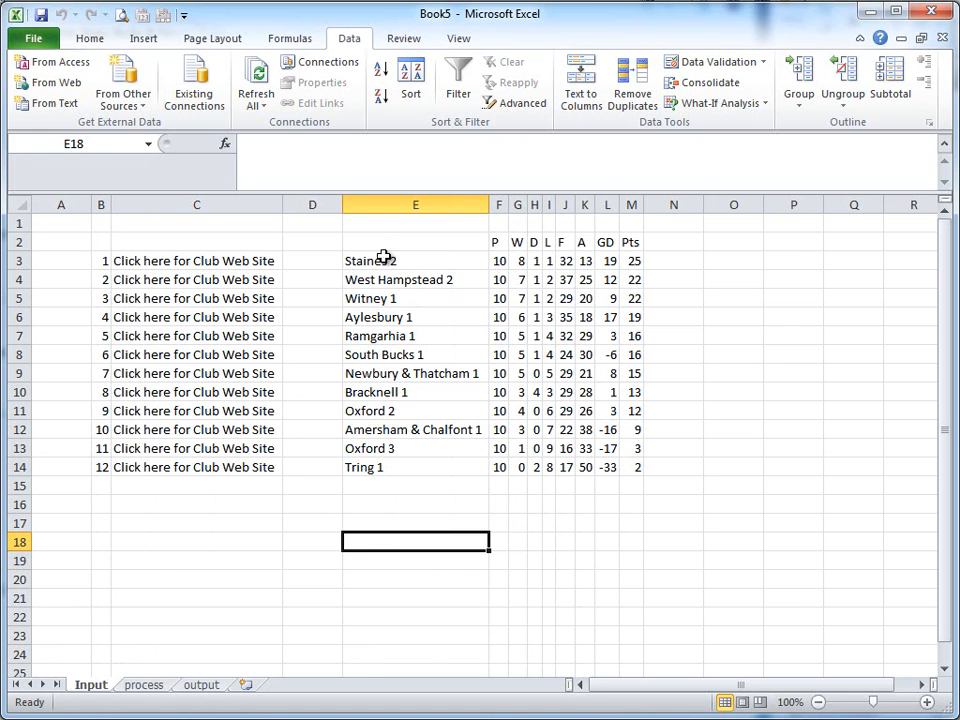
left_click(416, 260)
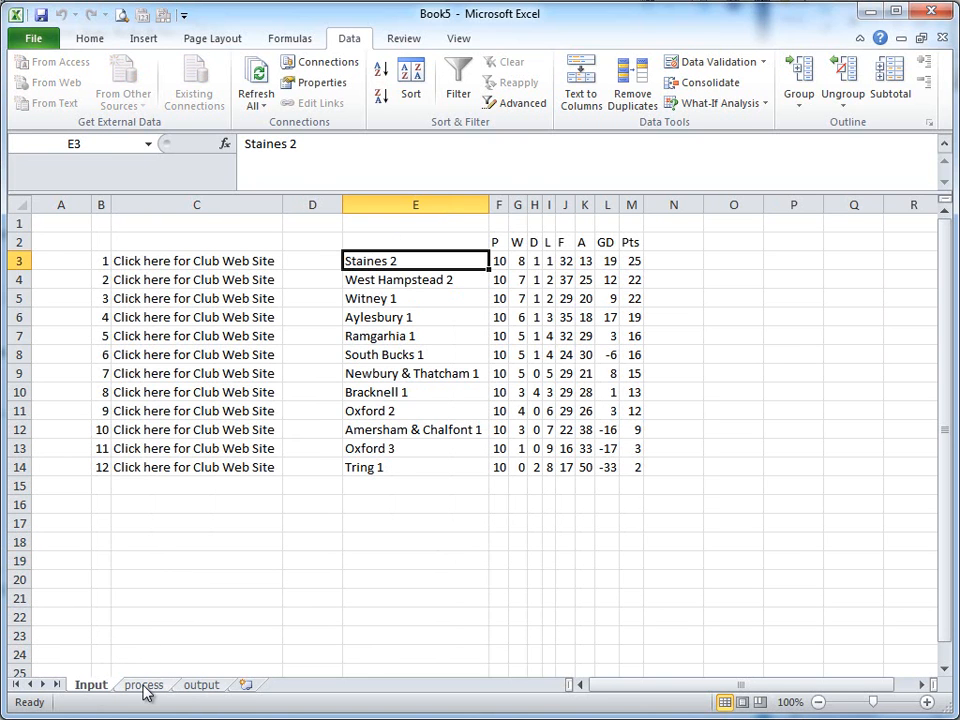
left_click(144, 684)
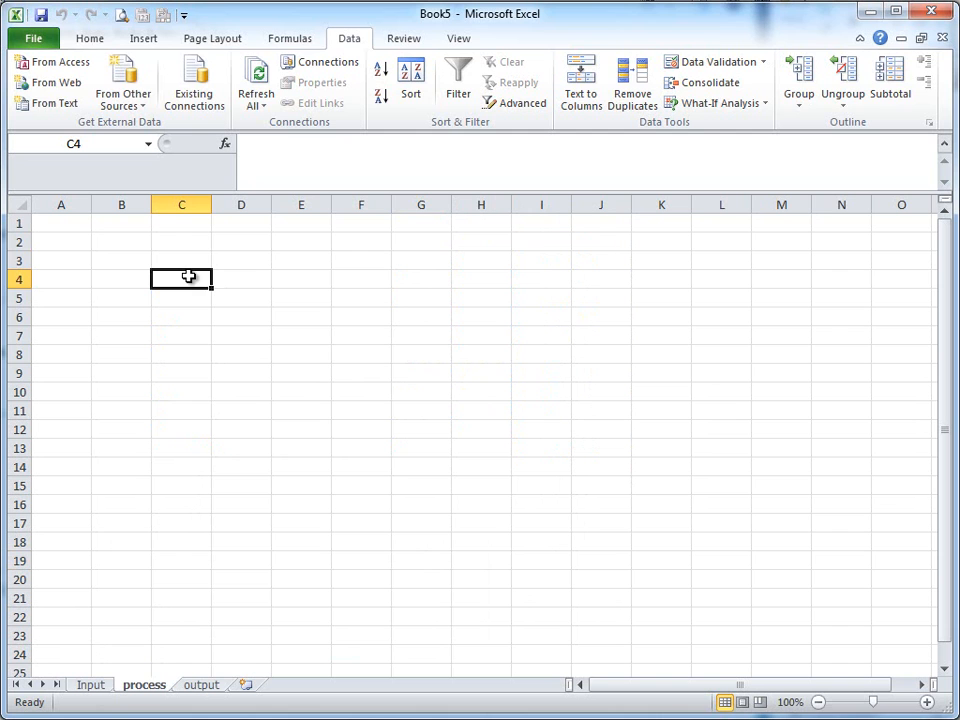
left_click(90, 684)
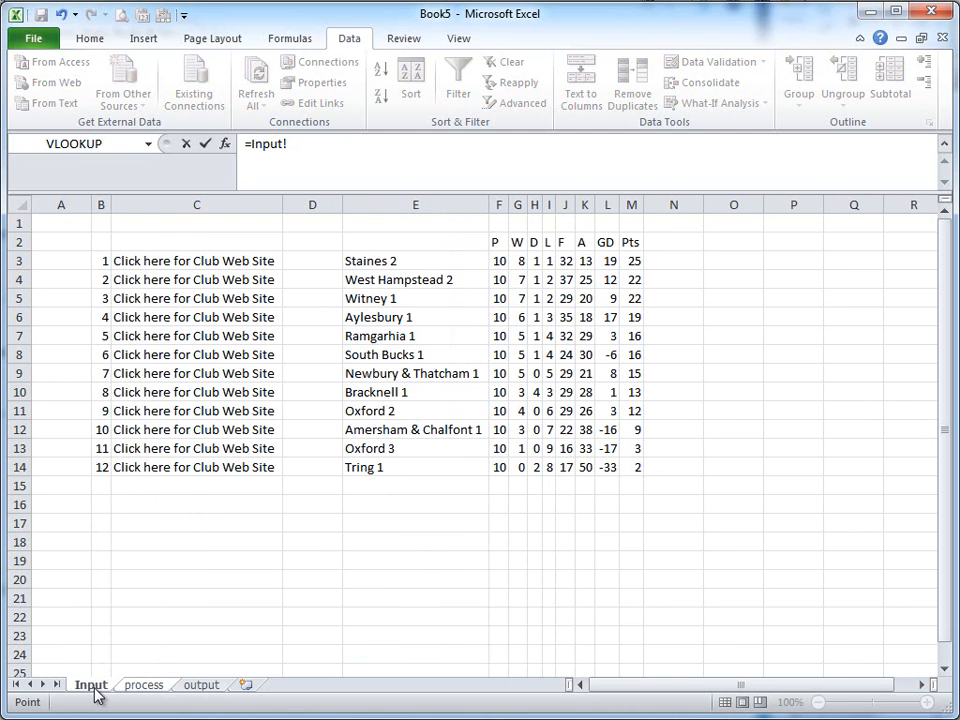
mouse_move(384, 270)
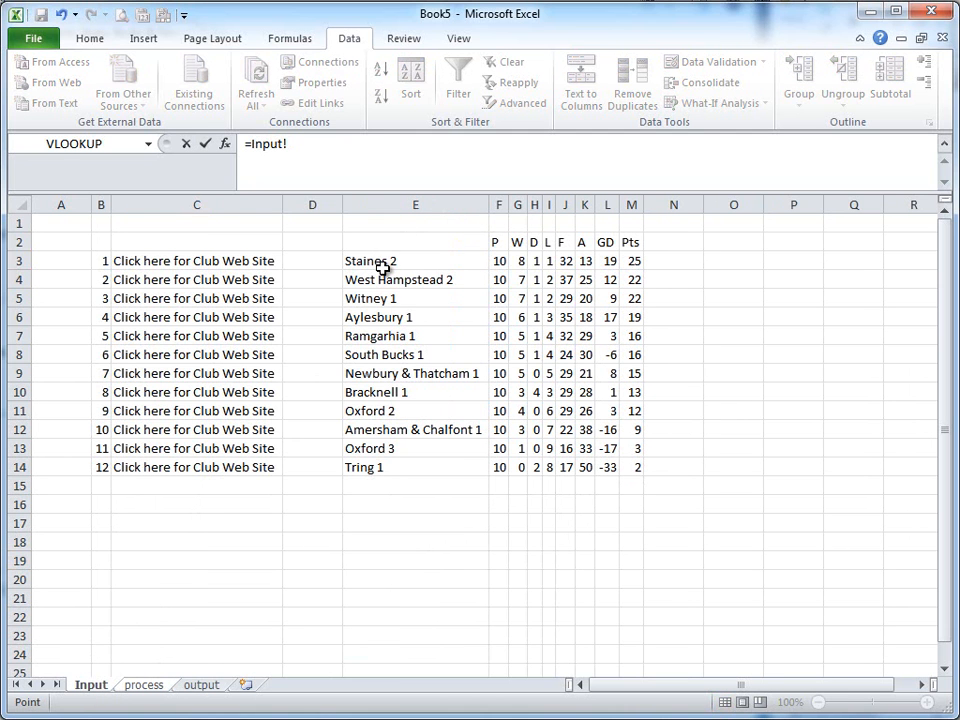
left_click(370, 260)
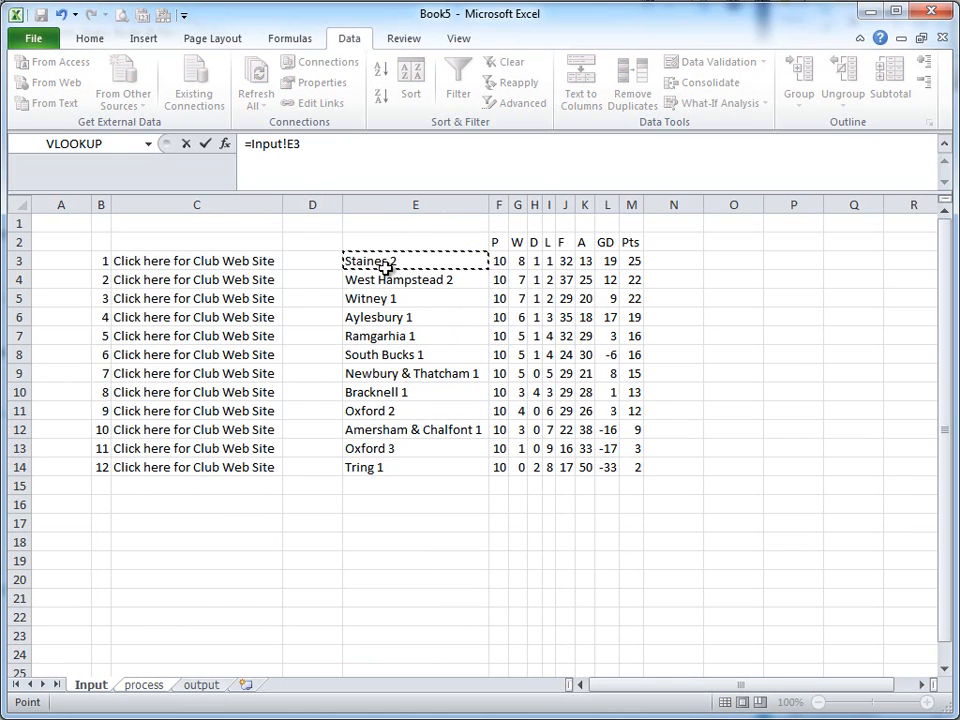
left_click(144, 684)
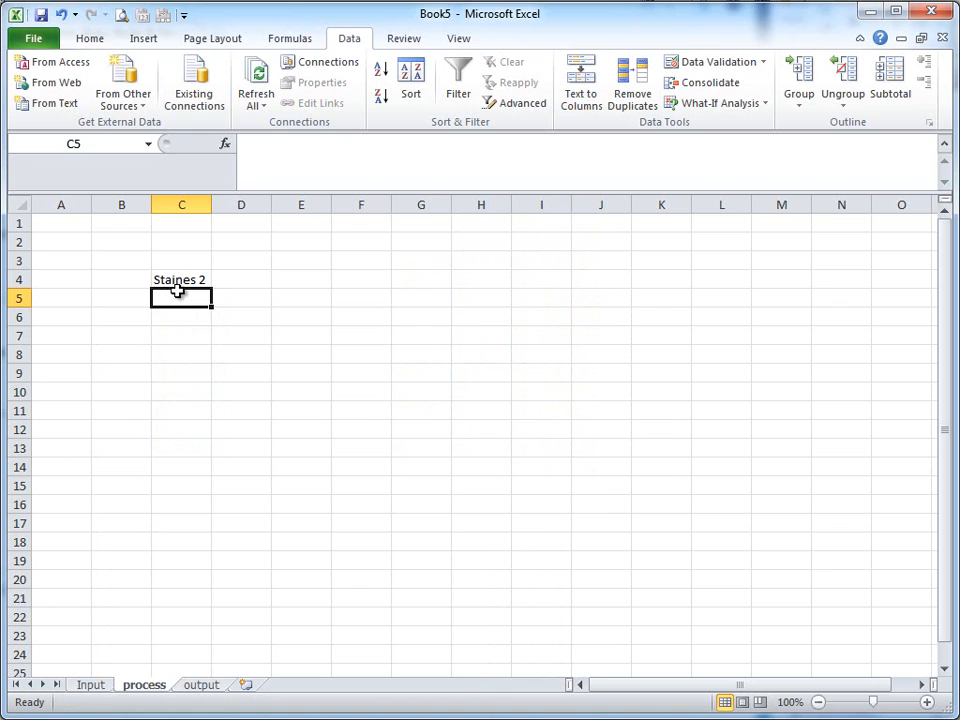
Step: Link process C5 to the second team, West Hampstead 2 (=Input!E4)
type("=")
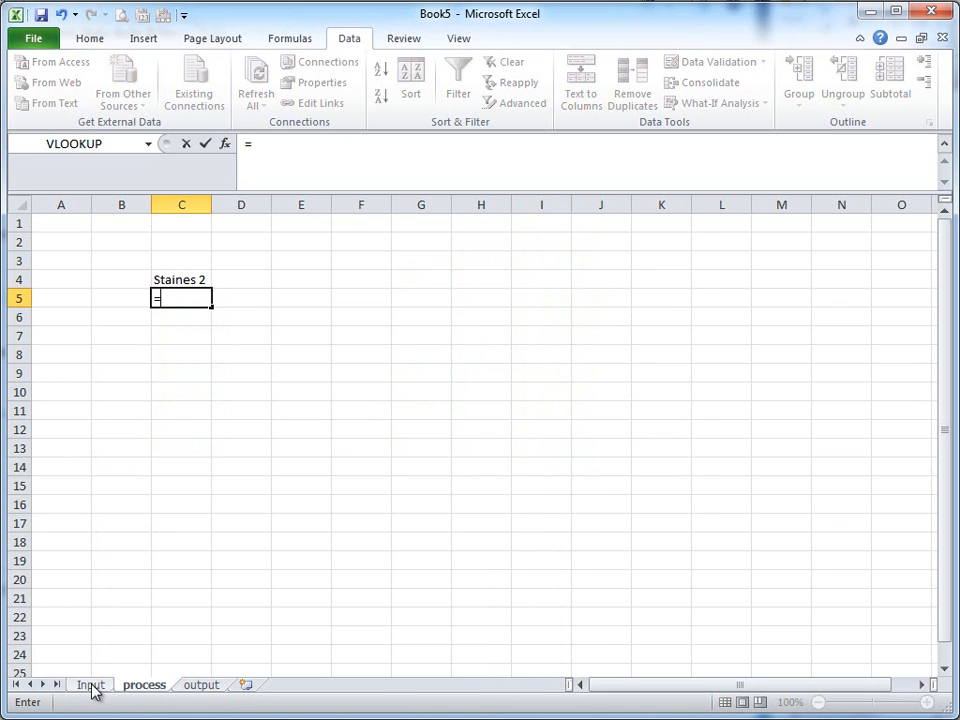
left_click(90, 684)
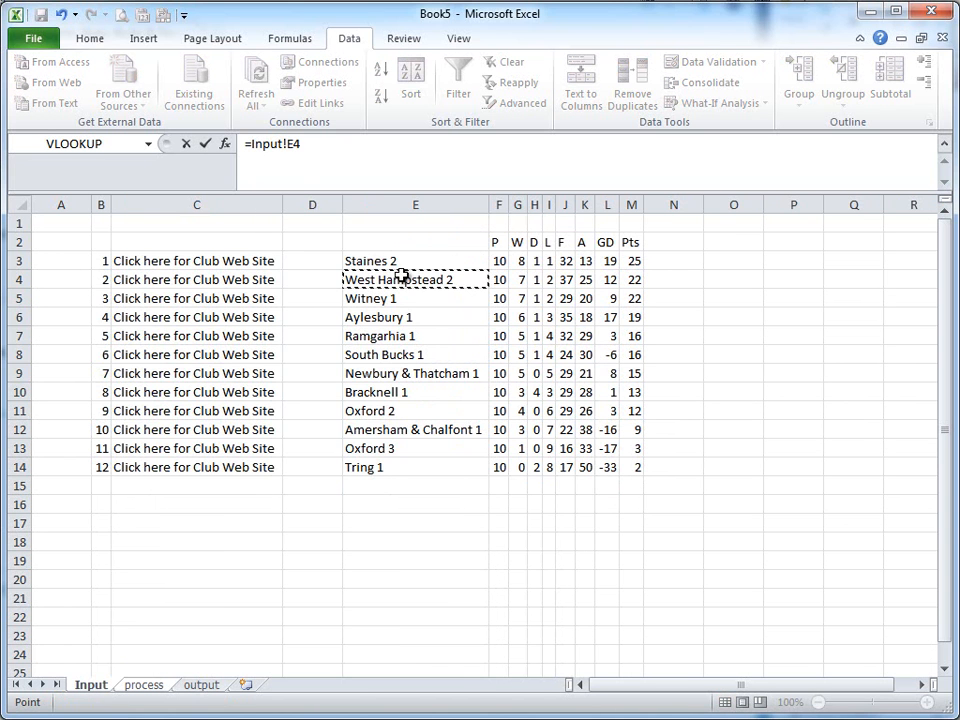
left_click(144, 684)
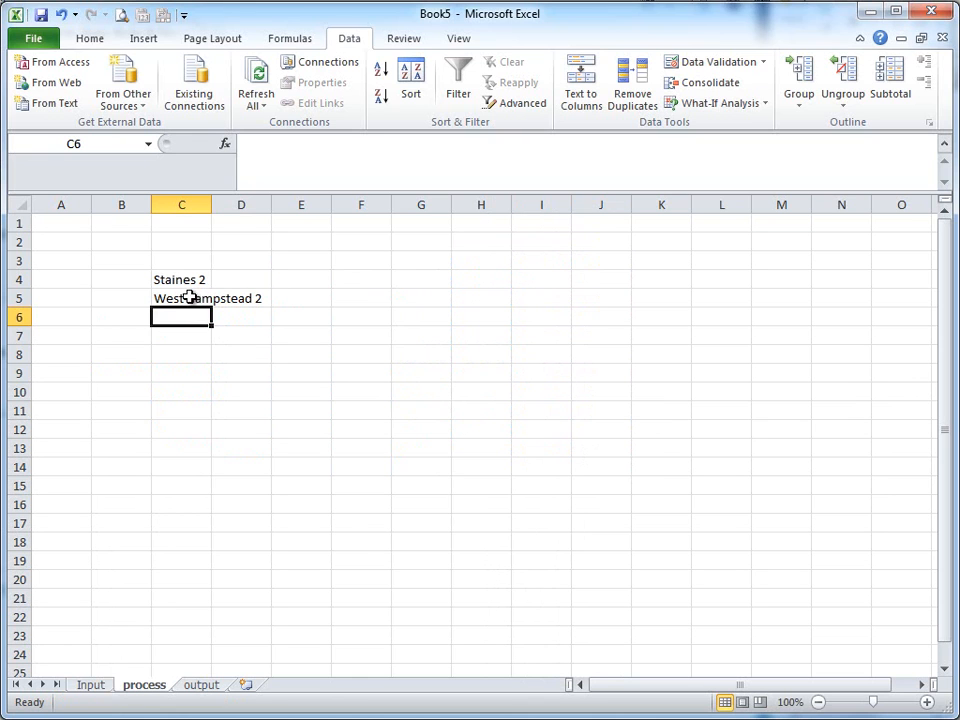
left_click(180, 298)
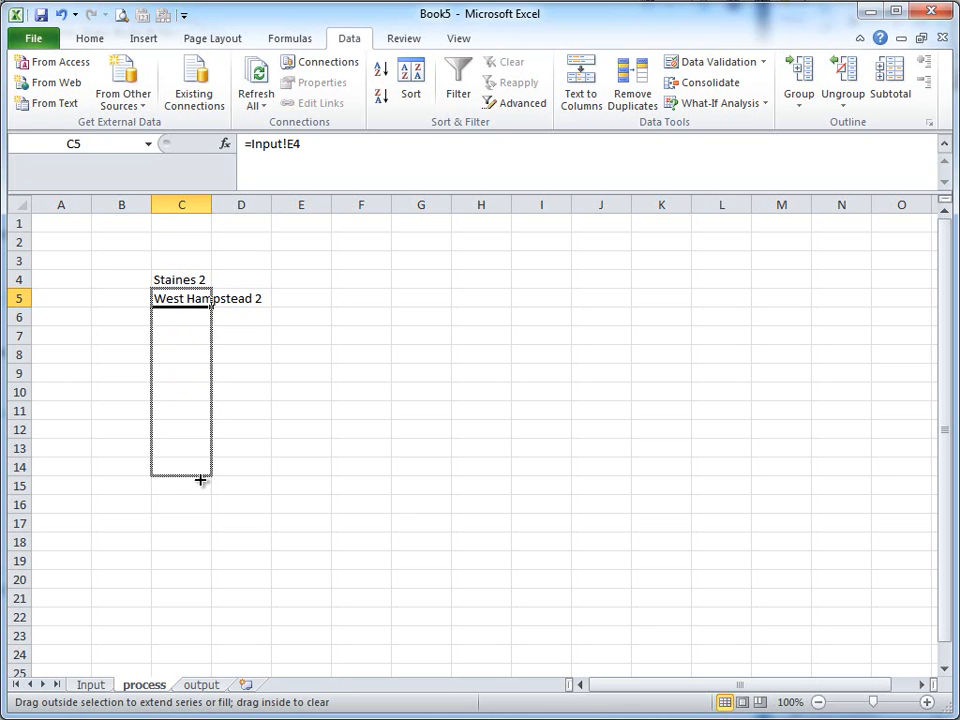
Step: Fill the team-name link from C5 down to C16, listing teams through Tring 1
left_click_drag(180, 480, 180, 504)
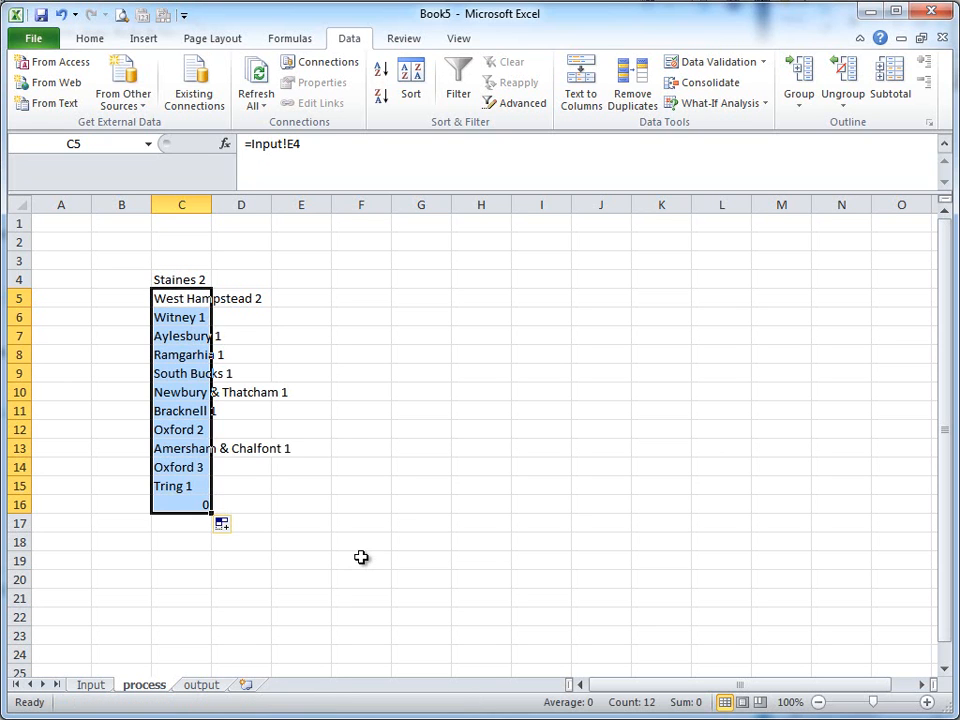
mouse_move(470, 332)
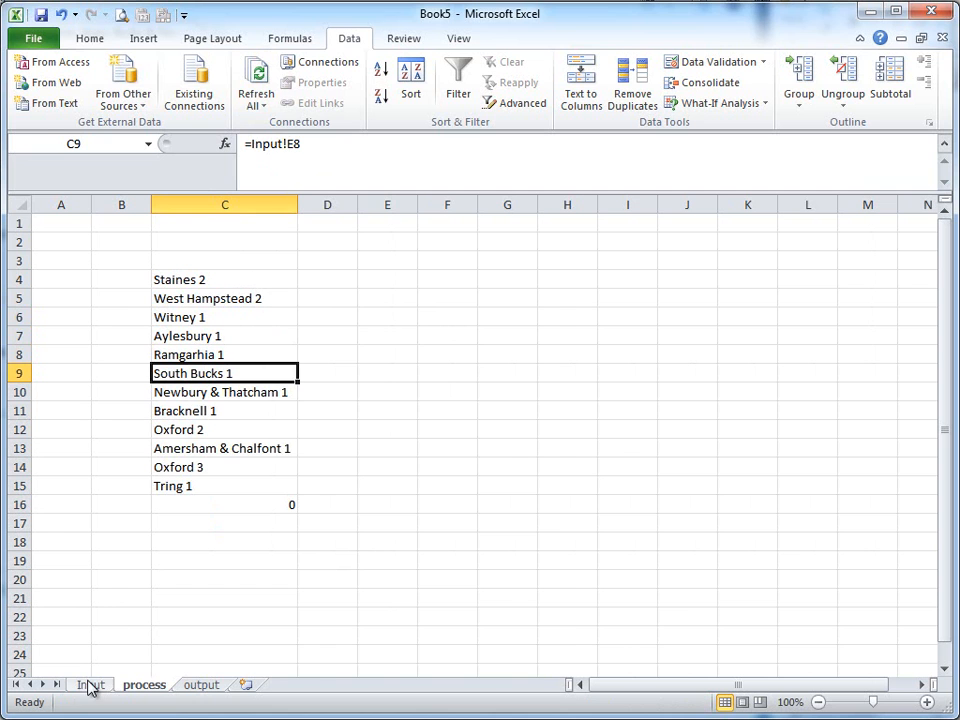
Step: Review the stat headings P through Pts in Input F2:M2 before linking them
left_click(90, 684)
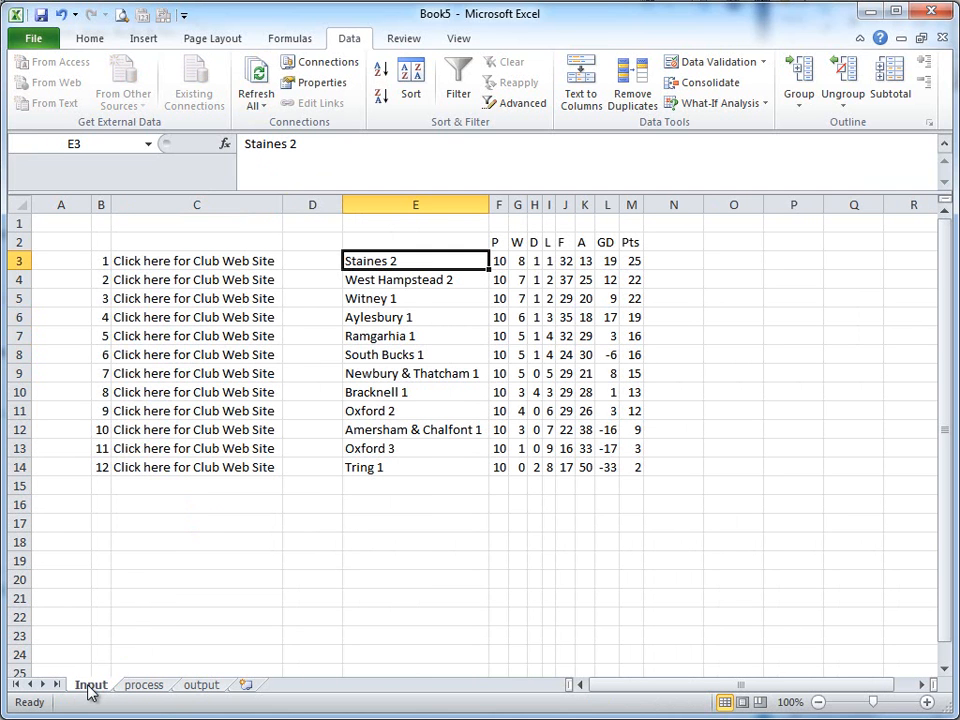
left_click(498, 242)
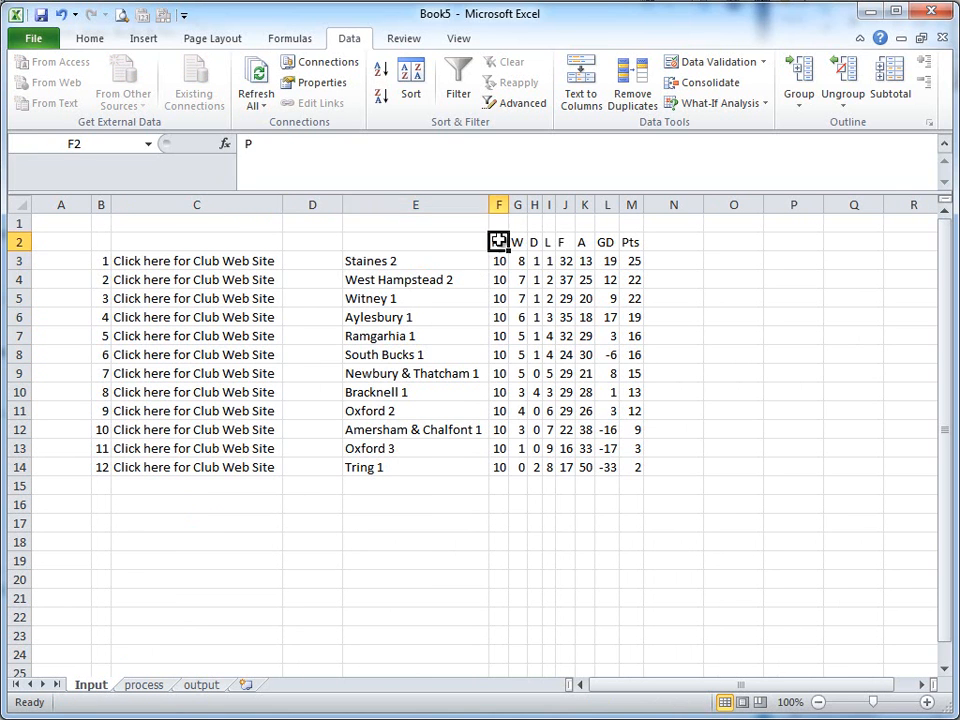
left_click_drag(498, 240, 632, 240)
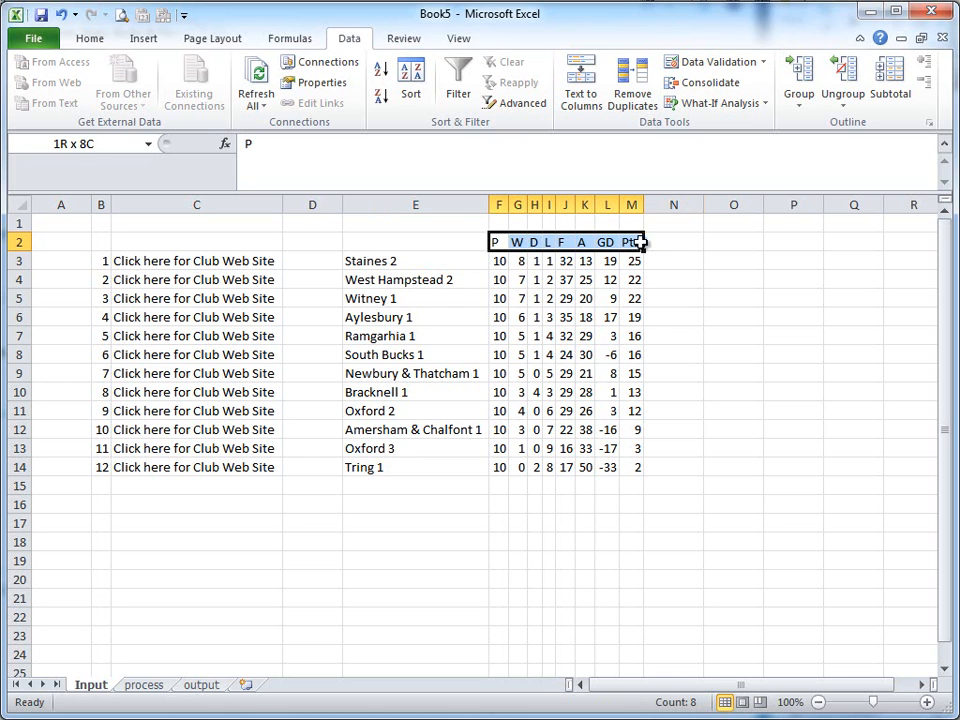
left_click(144, 684)
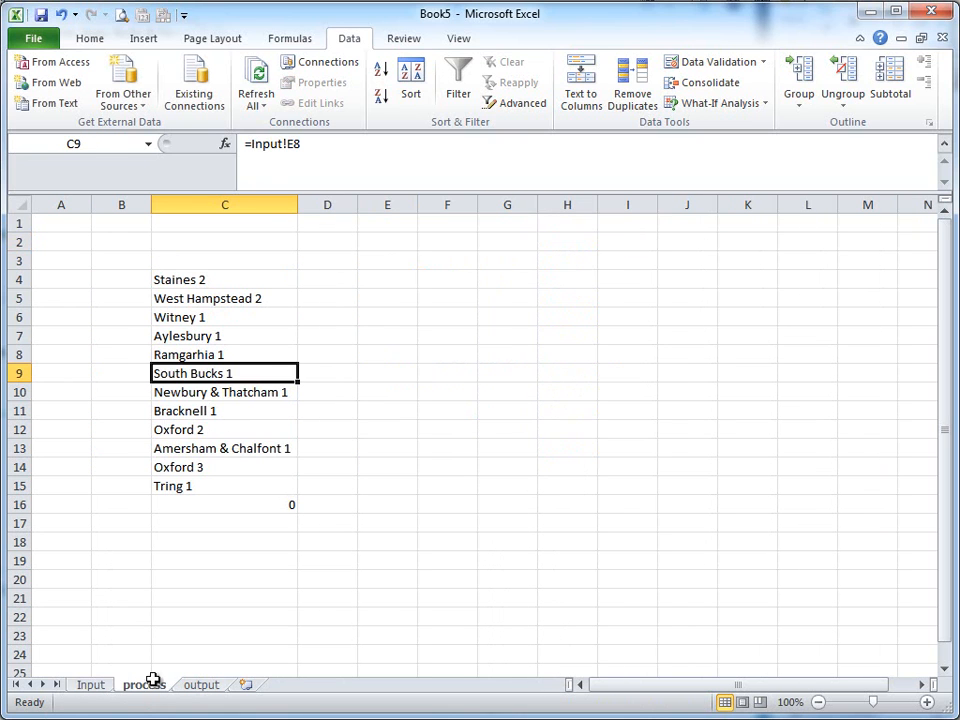
Step: Link process D3 to the P heading (=Input!F2), ready to extend across to Pts
left_click(328, 260)
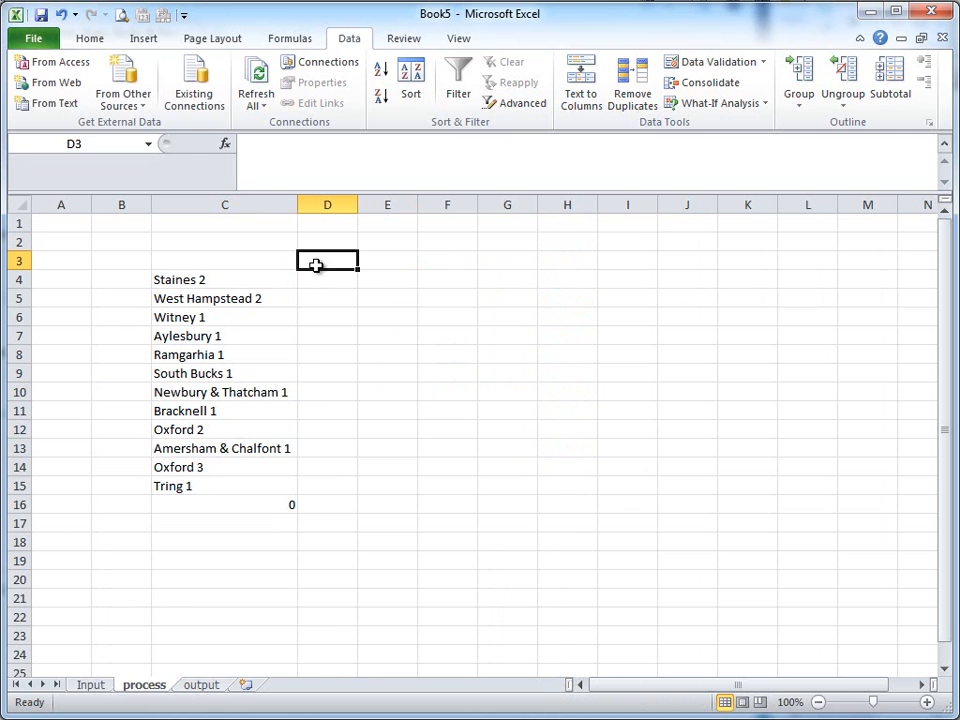
type("=Input!F2")
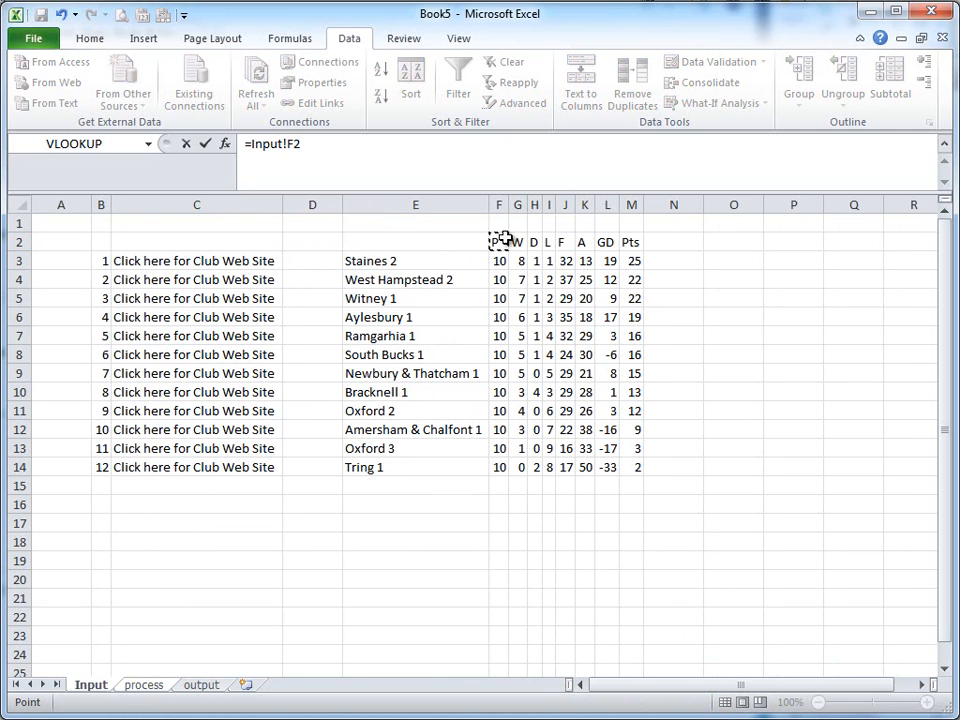
left_click(144, 684)
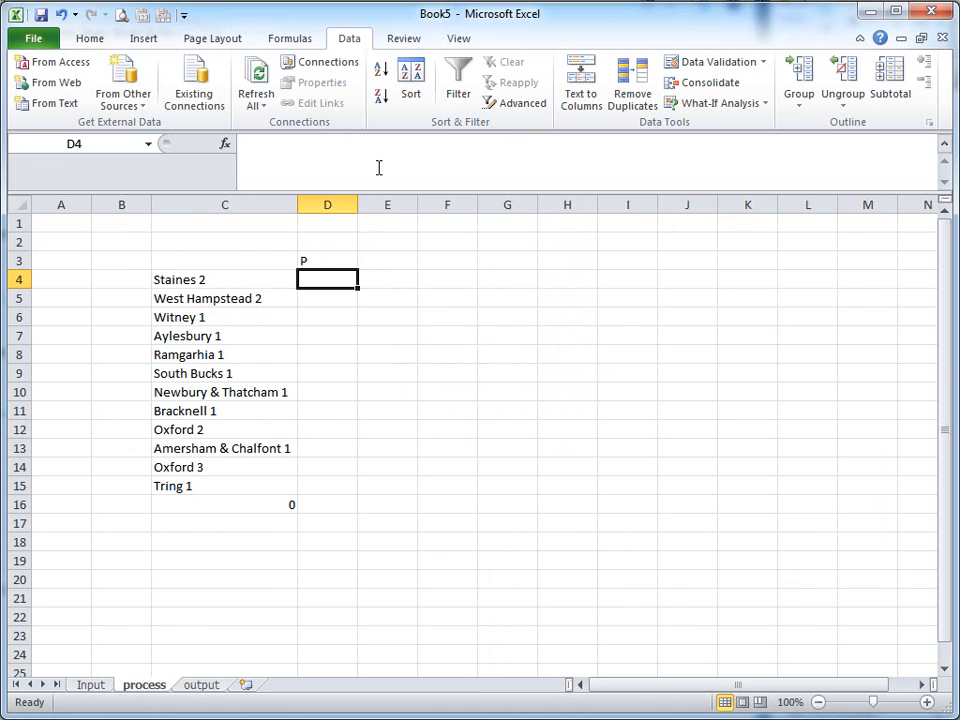
left_click(328, 260)
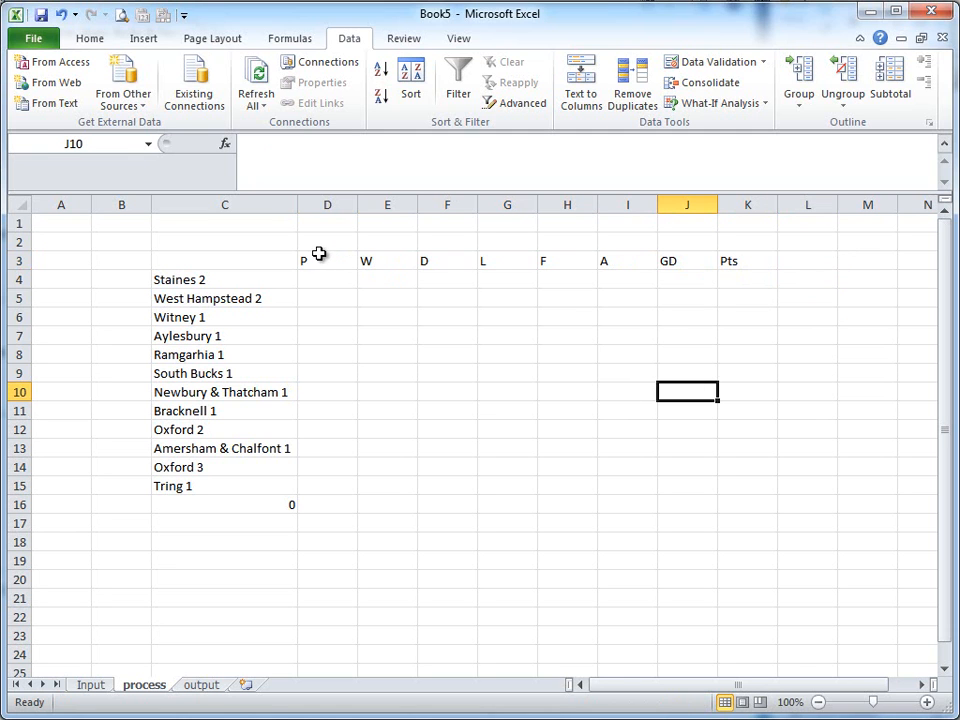
Step: Fill the D3:K3 stat links down to row 15 so every team's P–Pts figures appear
left_click_drag(328, 260, 688, 260)
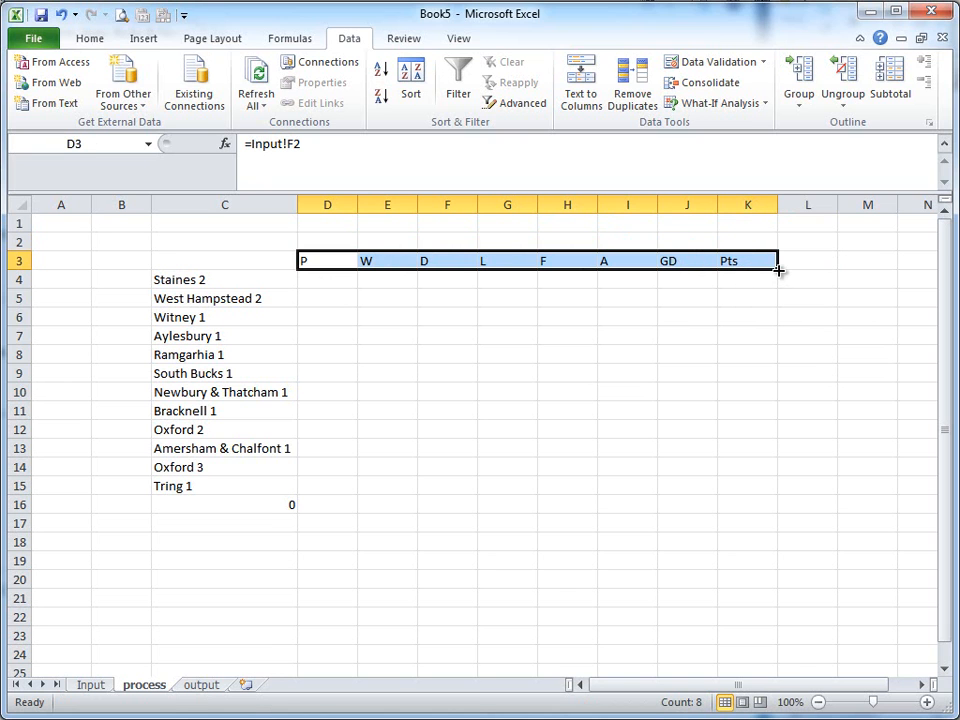
left_click_drag(778, 268, 766, 320)
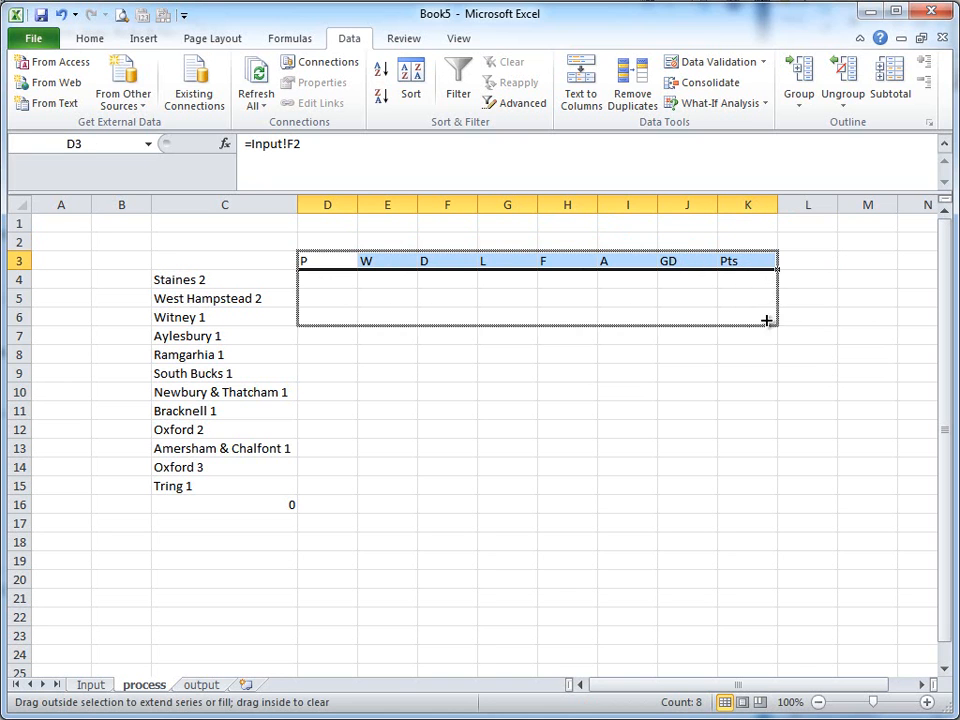
left_click_drag(768, 320, 768, 492)
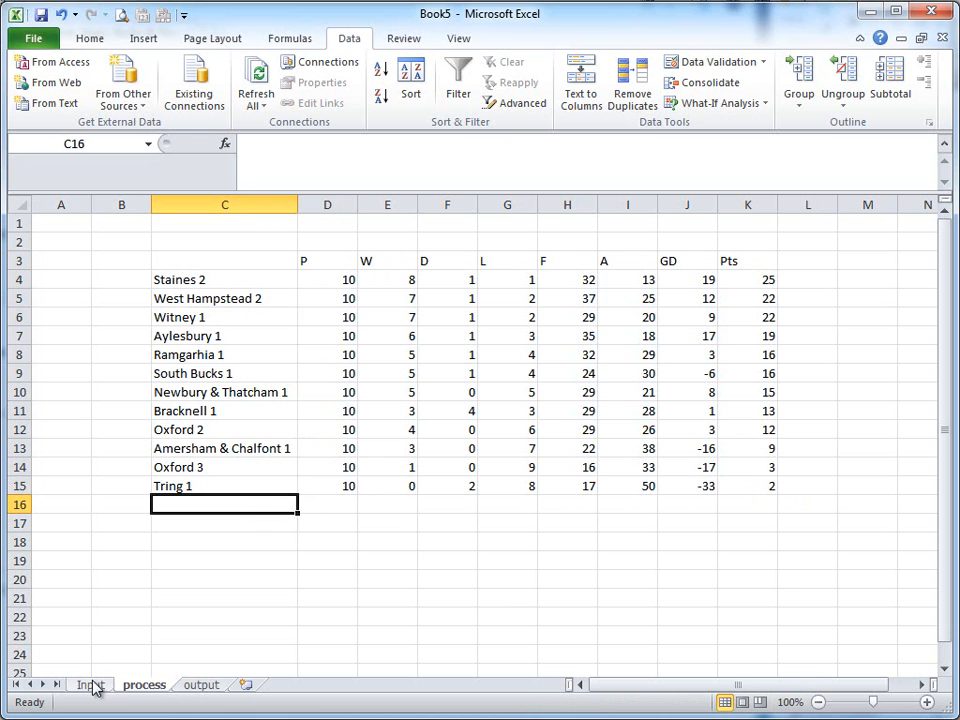
Step: Narrow stat columns D:K to width 3.00 to match the compact Input table
left_click_drag(224, 260, 648, 486)
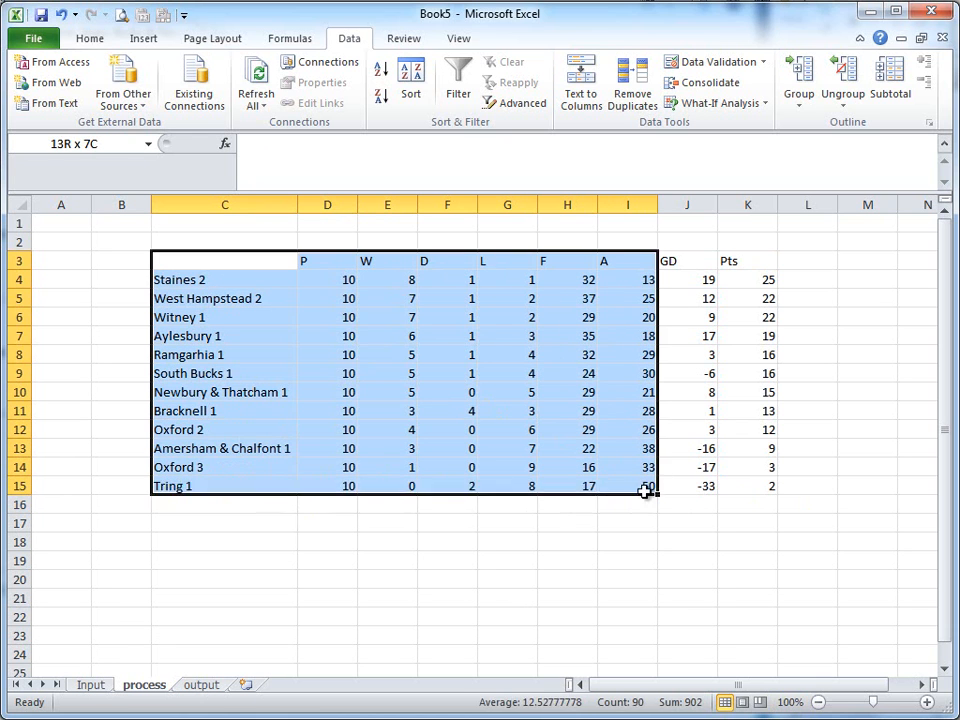
left_click(90, 684)
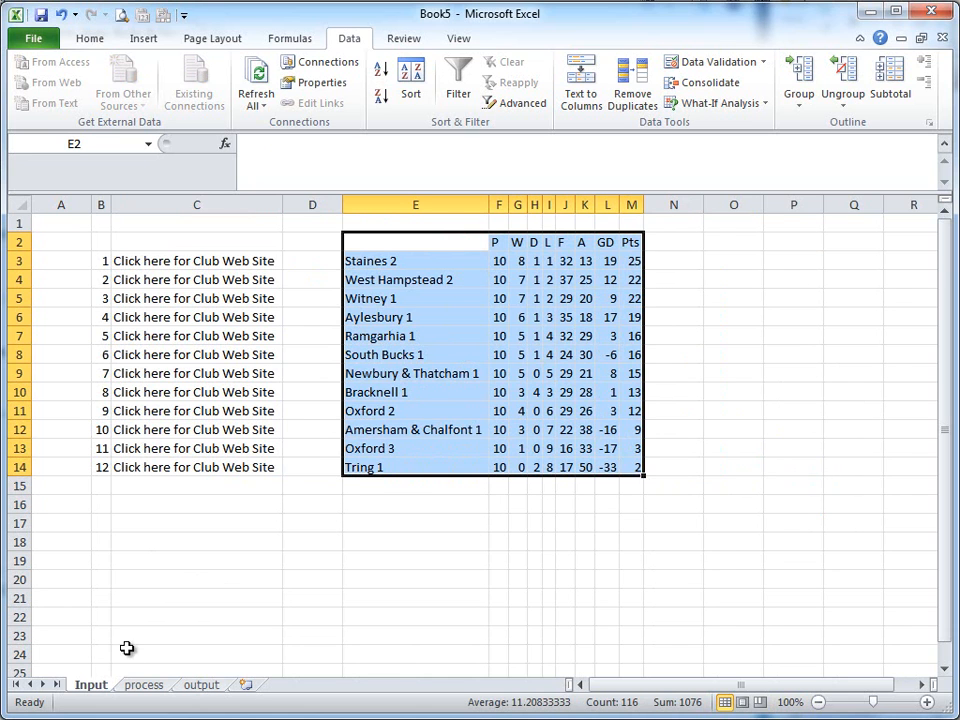
left_click(144, 684)
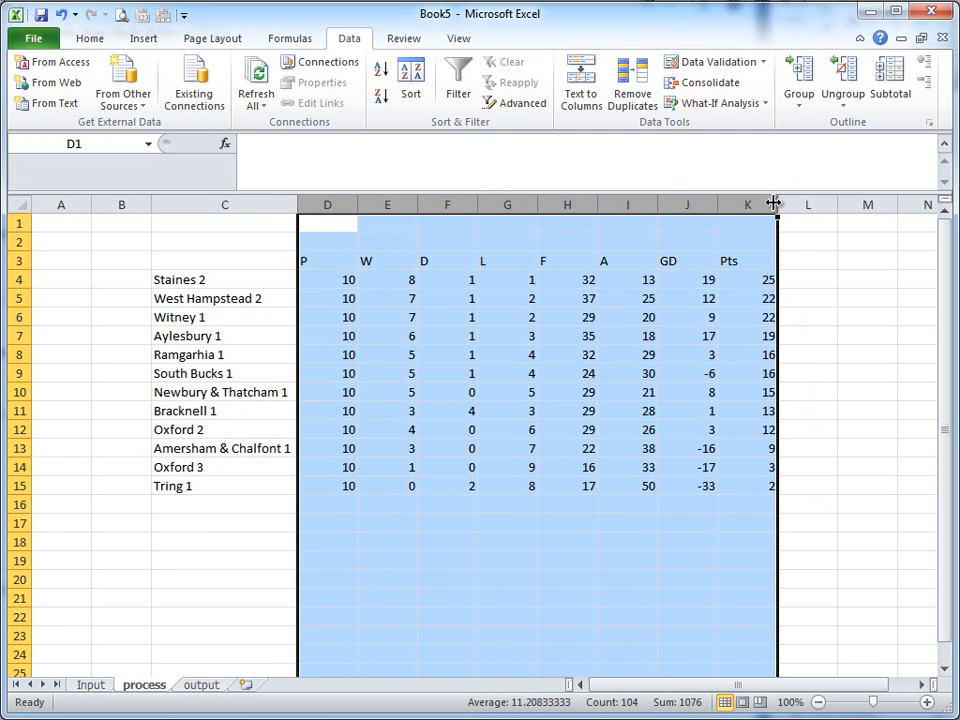
left_click_drag(776, 204, 452, 204)
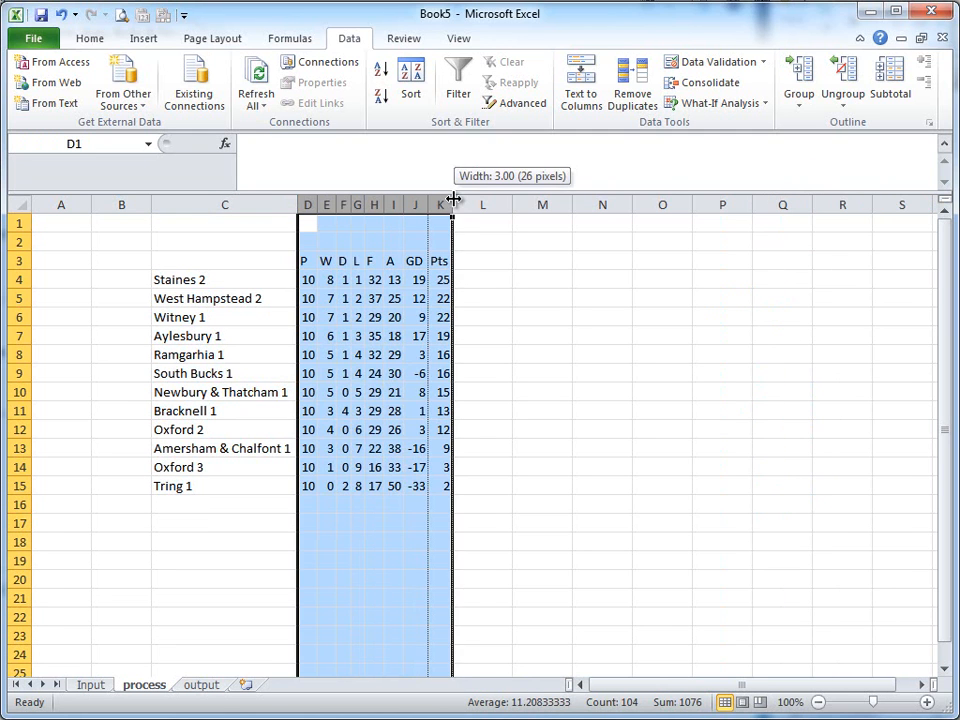